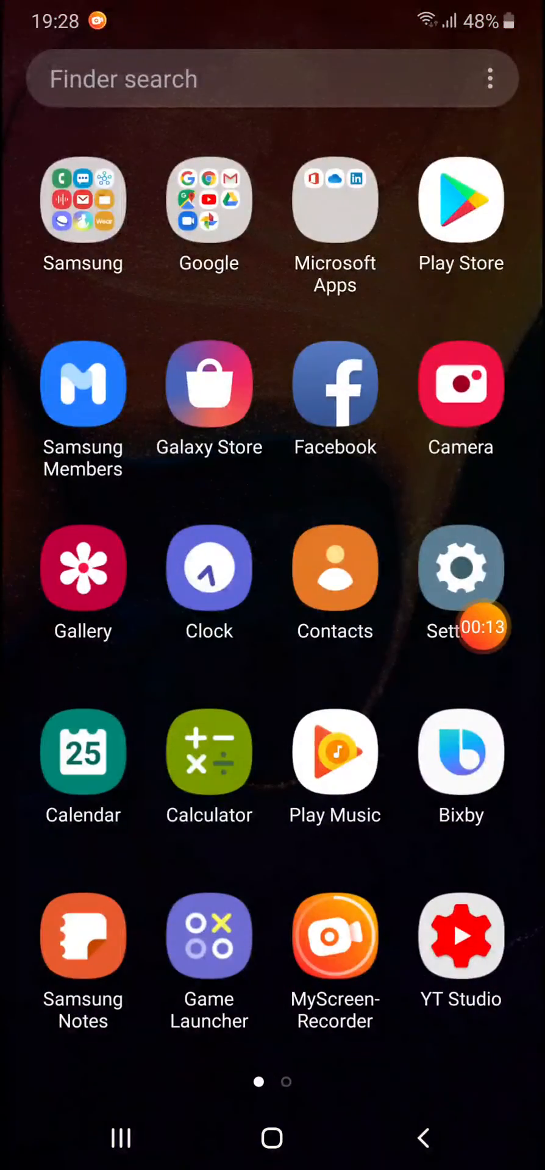
- Go from the home screen into Settings and reach the Accounts and backup page
click(460, 569)
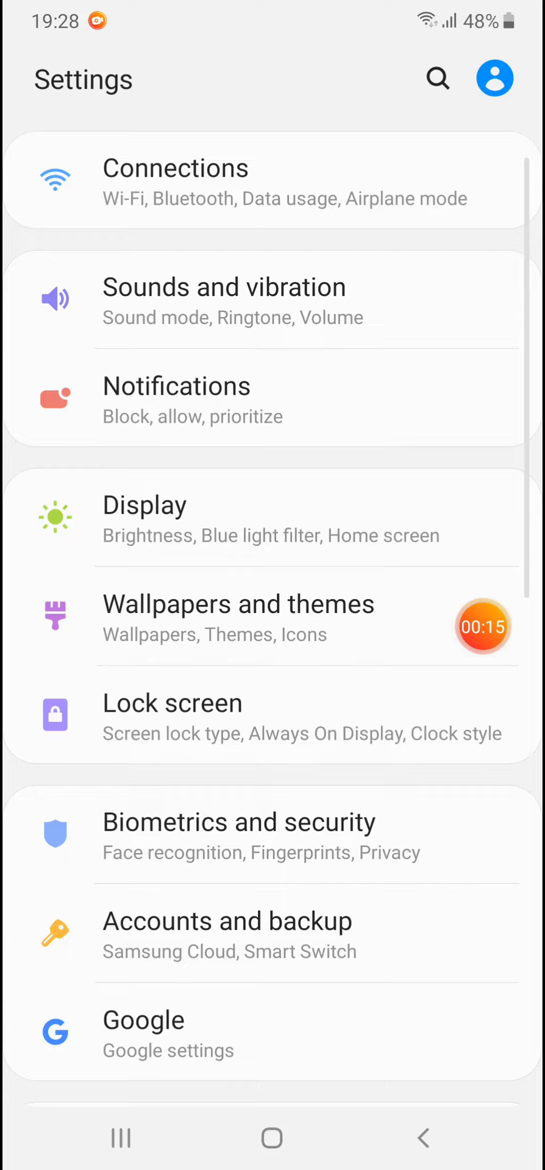
scroll(down, 3)
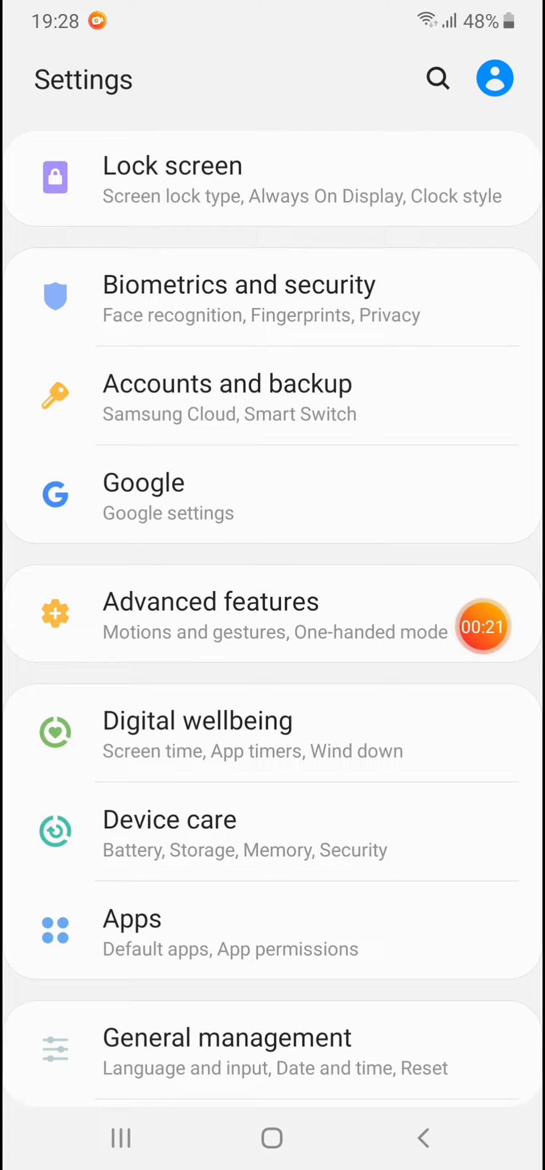
click(228, 395)
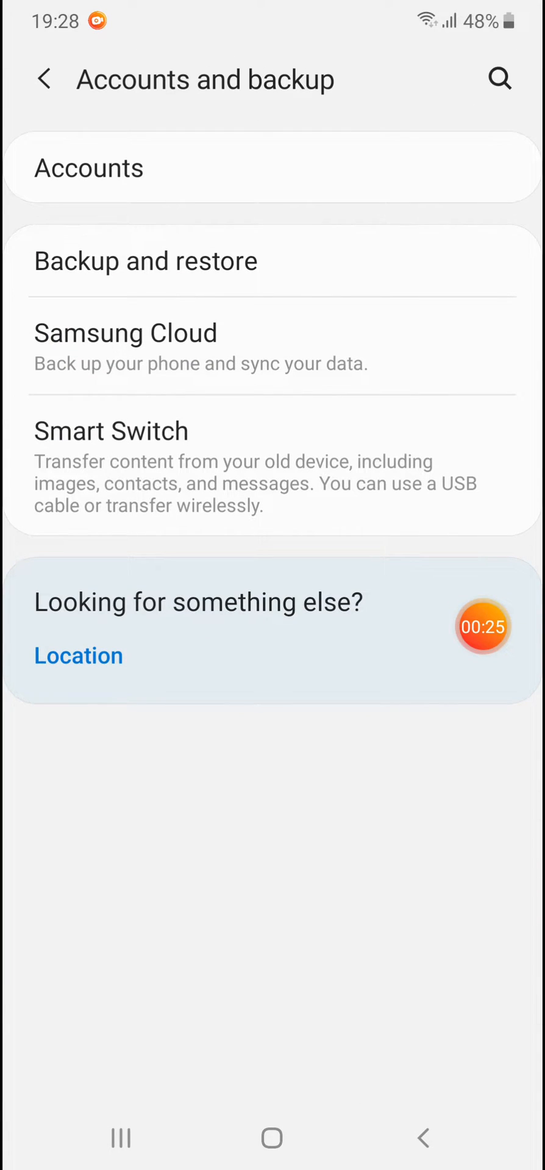
- From the Accounts list, bring up the Google account's detail page with removal and sync options
click(88, 167)
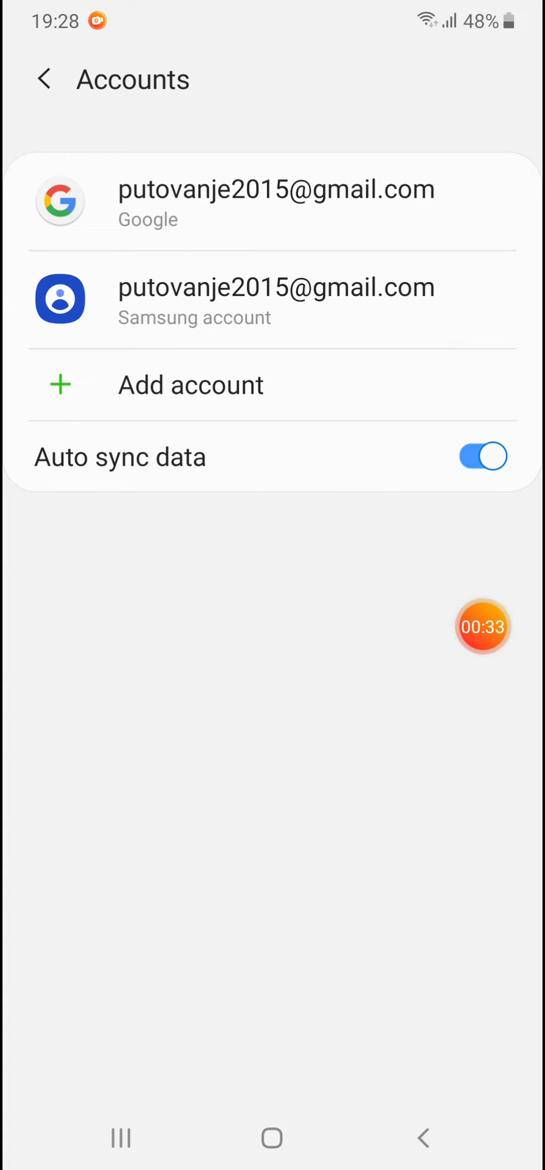
click(275, 203)
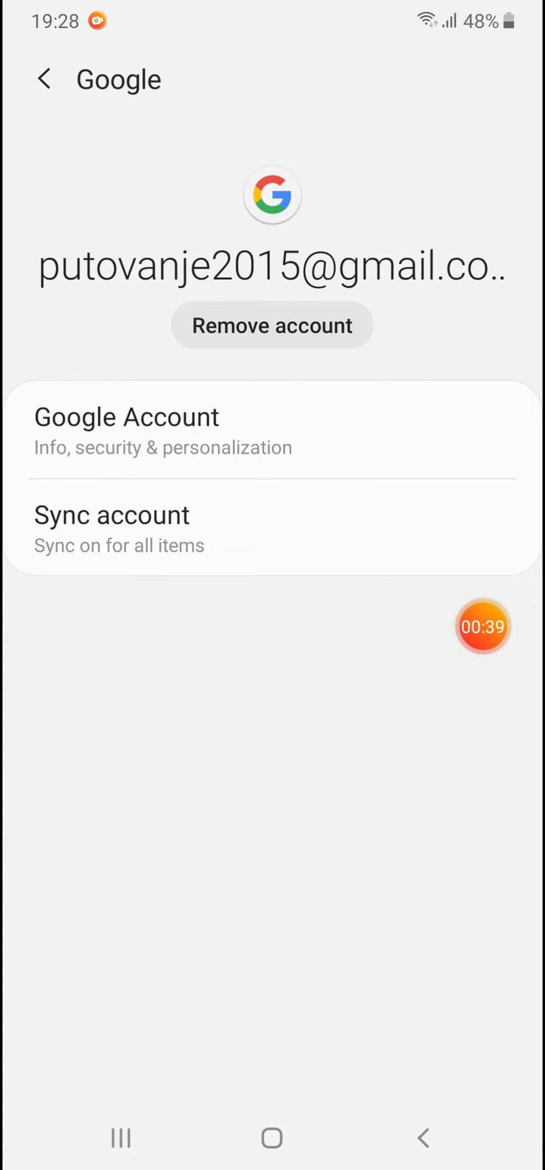
- Trigger the Remove account warning, cancel it to keep the Google account, and return to Accounts
click(271, 325)
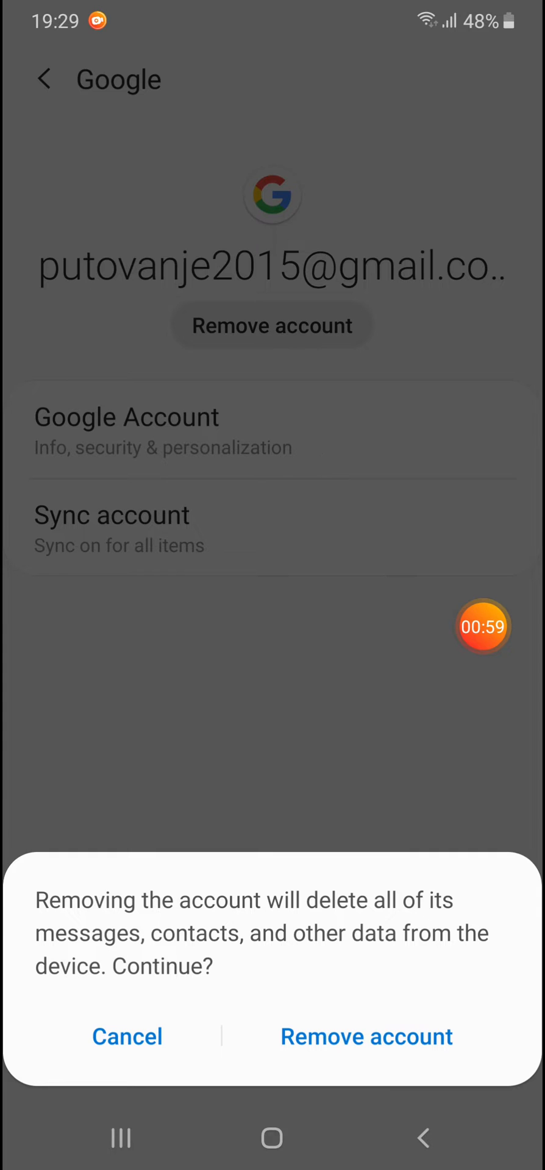
click(126, 1036)
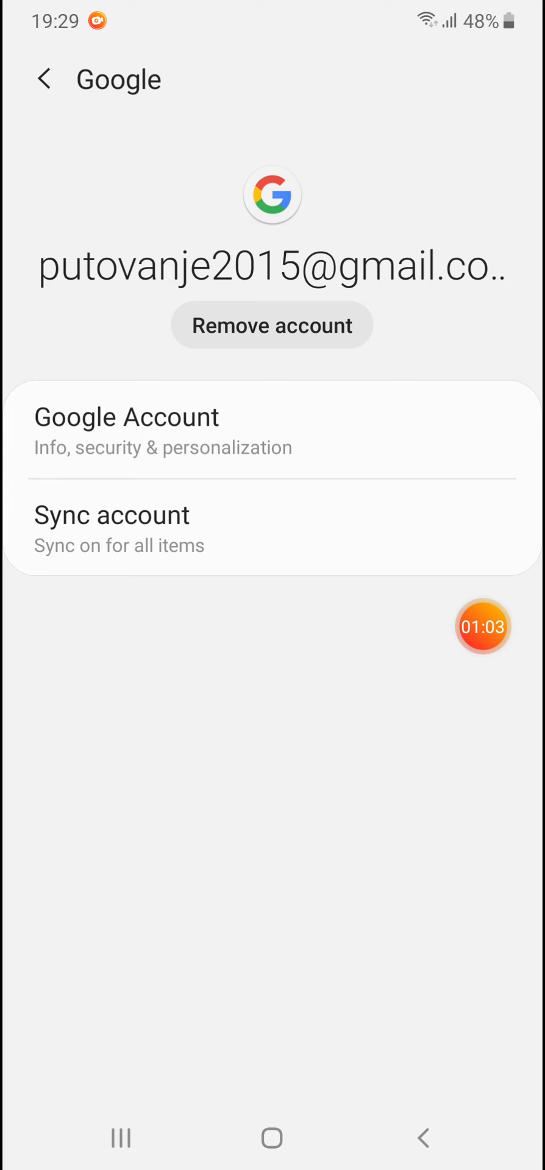
click(44, 79)
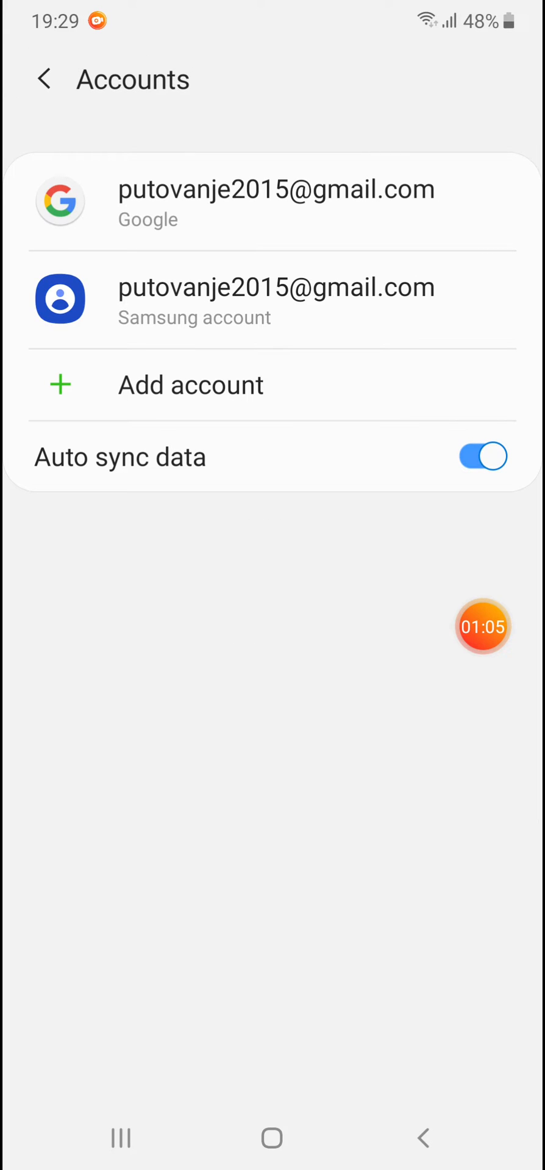
- Choose Google from the Add account list, reaching the Checking info screen
click(190, 384)
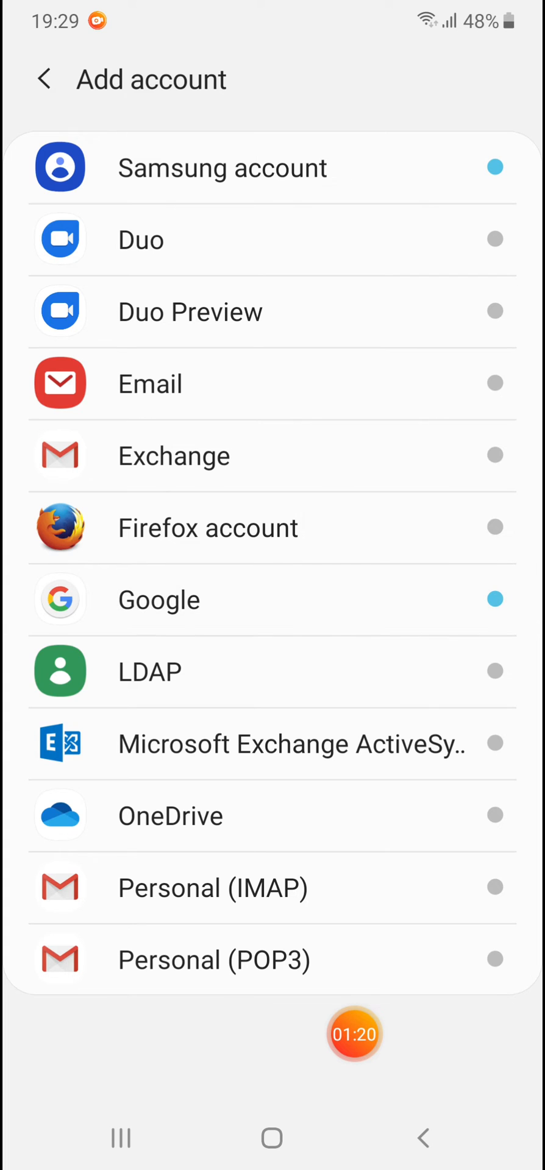
click(158, 600)
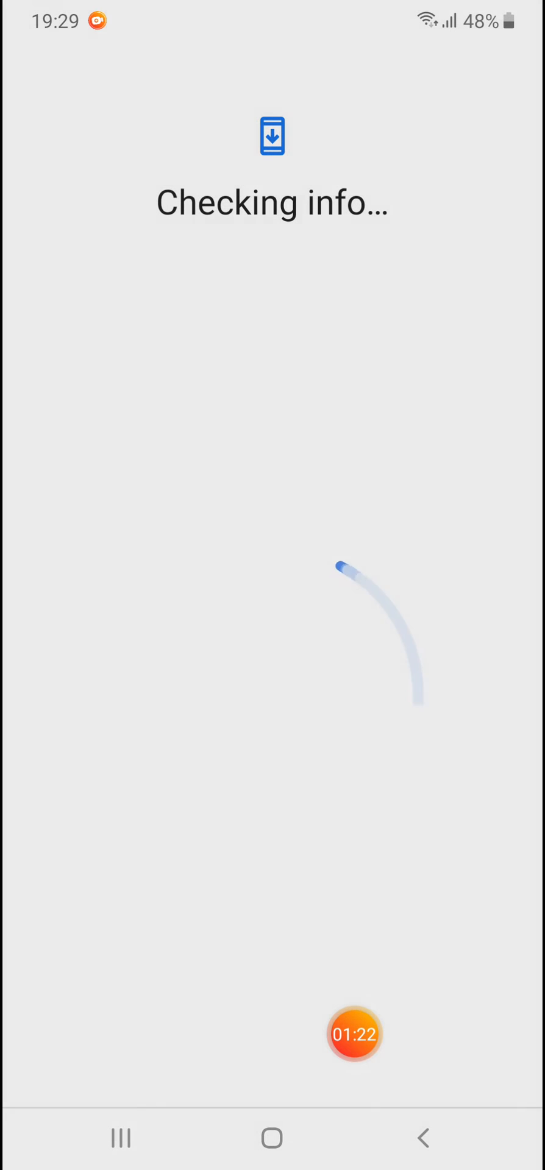